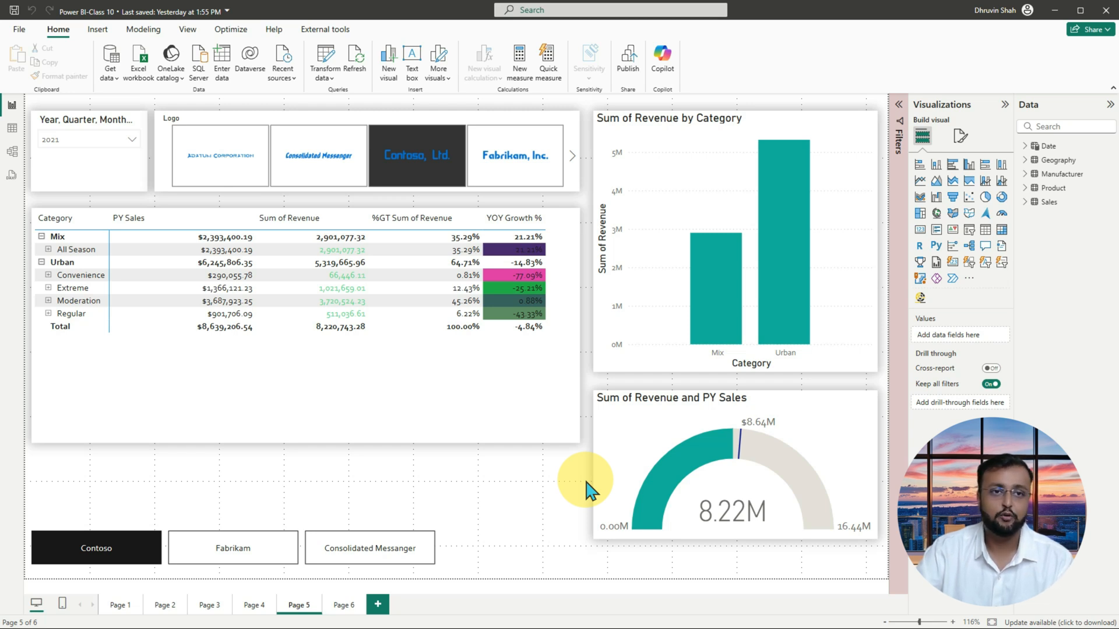
{"action": "mouse_move", "coordinate": [200, 61]}
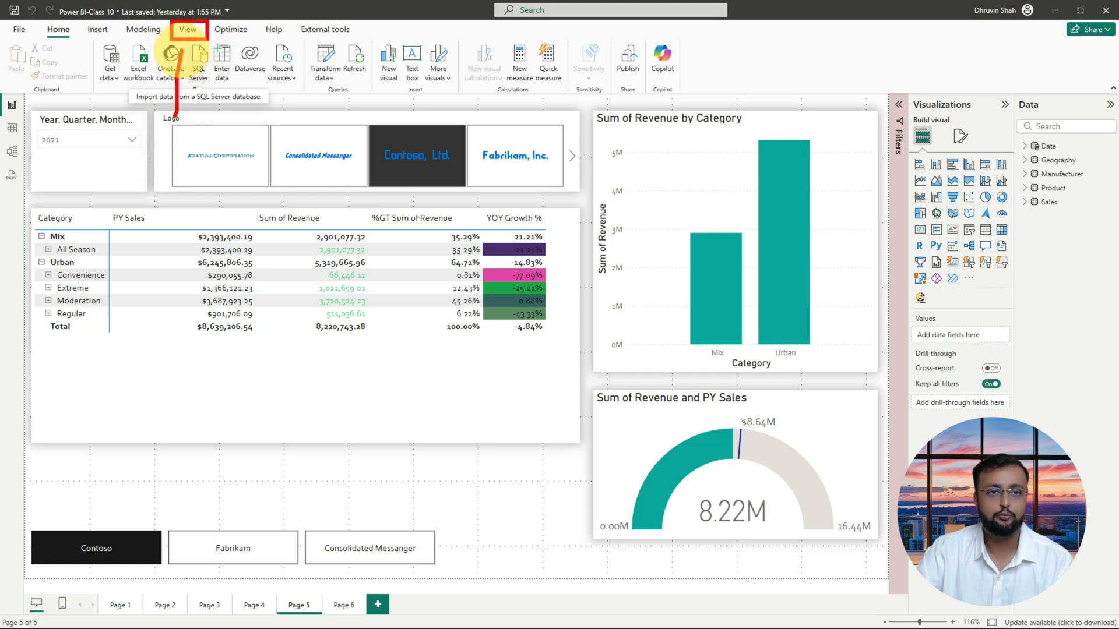
Step: Show the View ribbon options for report page 5
{"action": "left_click", "coordinate": [187, 29]}
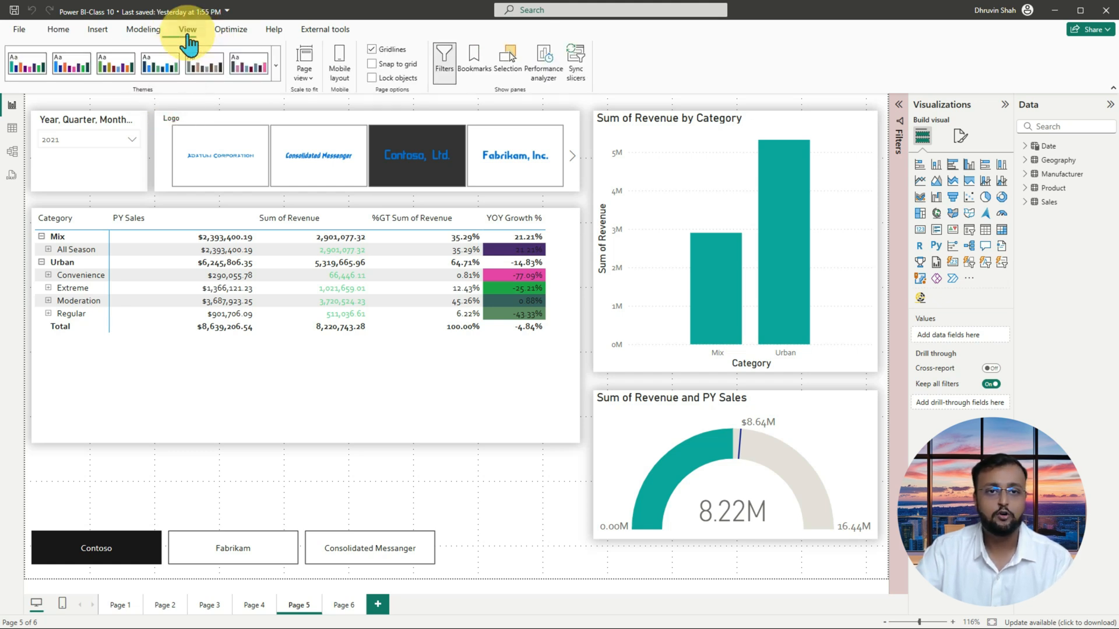
{"action": "mouse_move", "coordinate": [339, 69]}
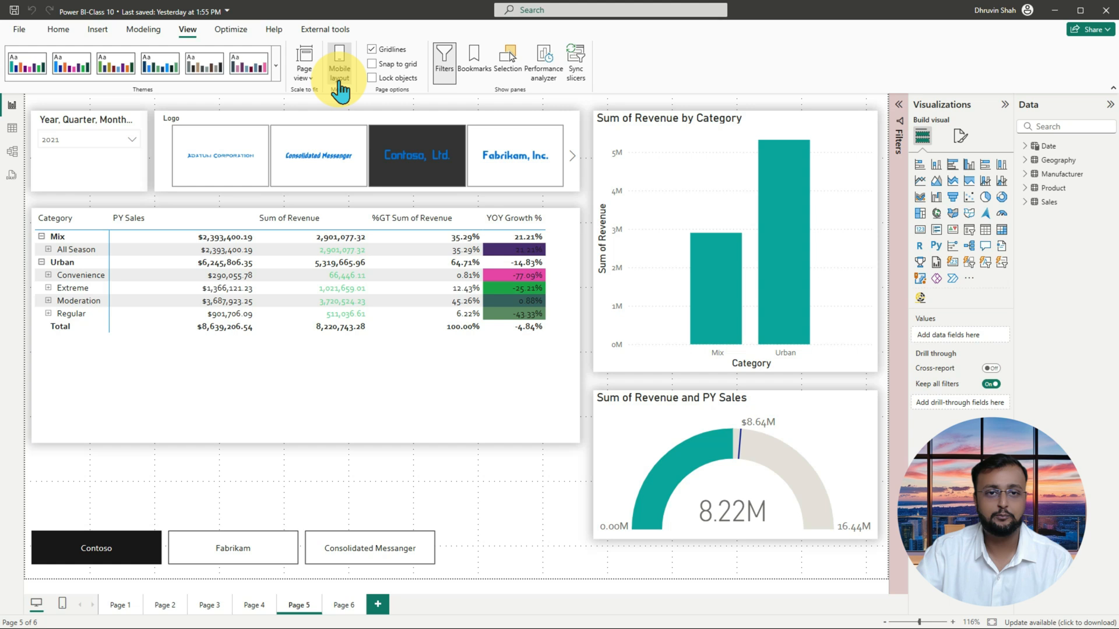
Step: Switch page 5 to its empty mobile layout canvas
{"action": "left_click", "coordinate": [335, 58]}
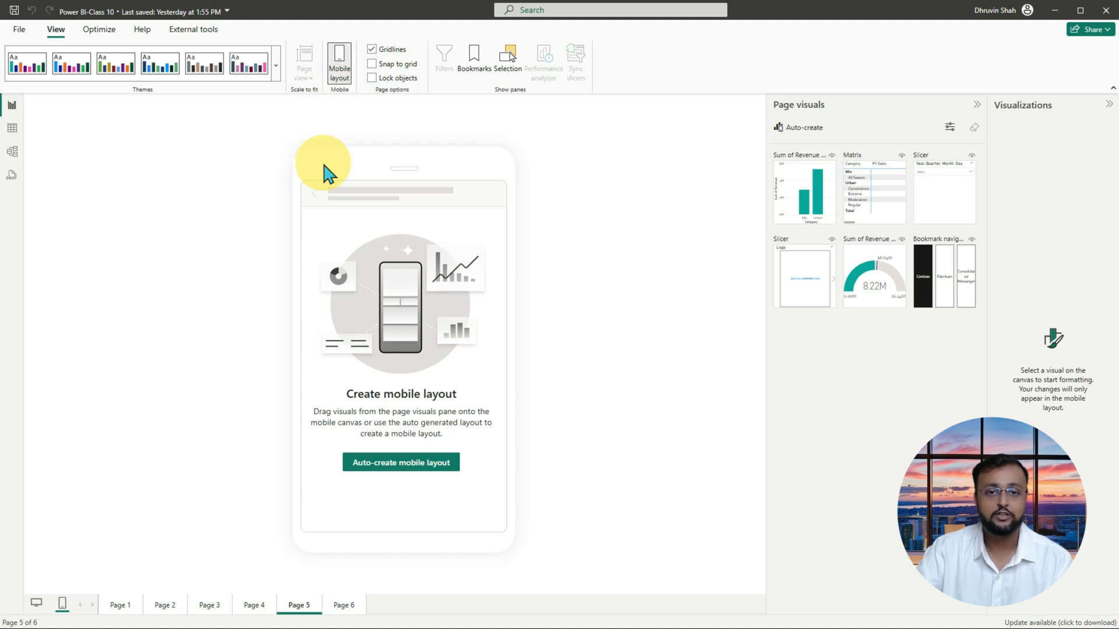
{"action": "mouse_move", "coordinate": [294, 151]}
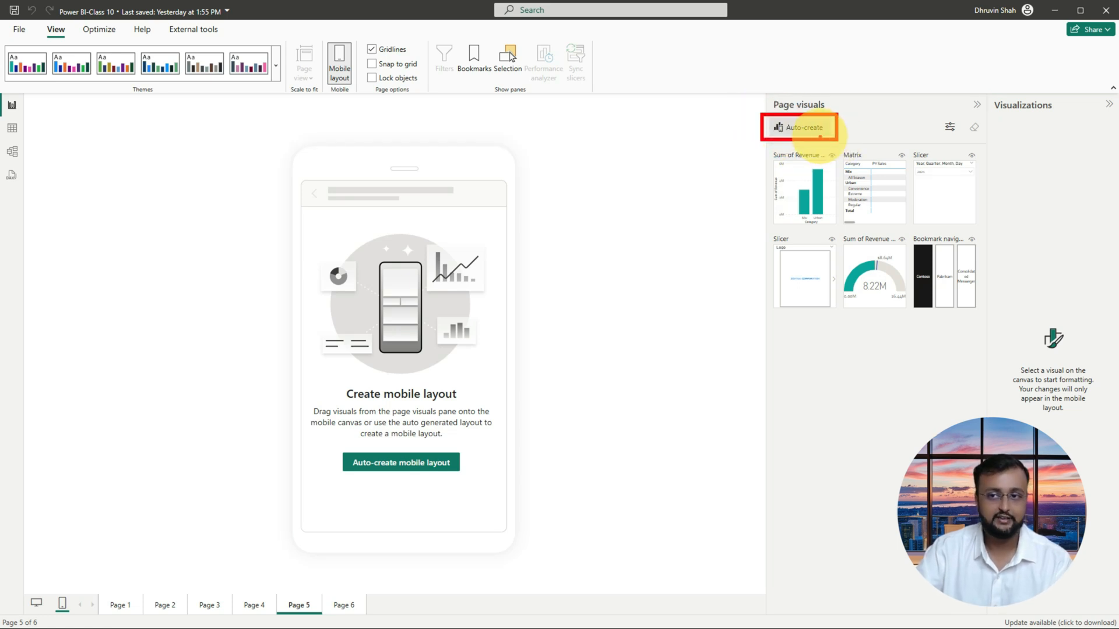
Step: Auto-create page 5's mobile layout with date slicer, Logo slicer and category chart
{"action": "left_click", "coordinate": [797, 127]}
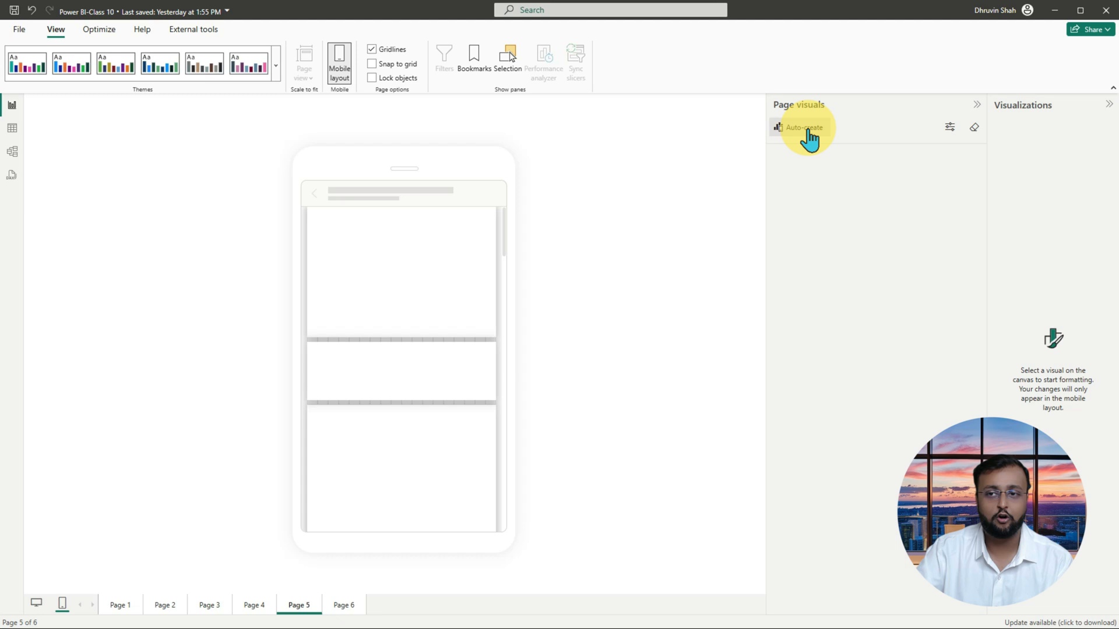
{"action": "left_click", "coordinate": [799, 127]}
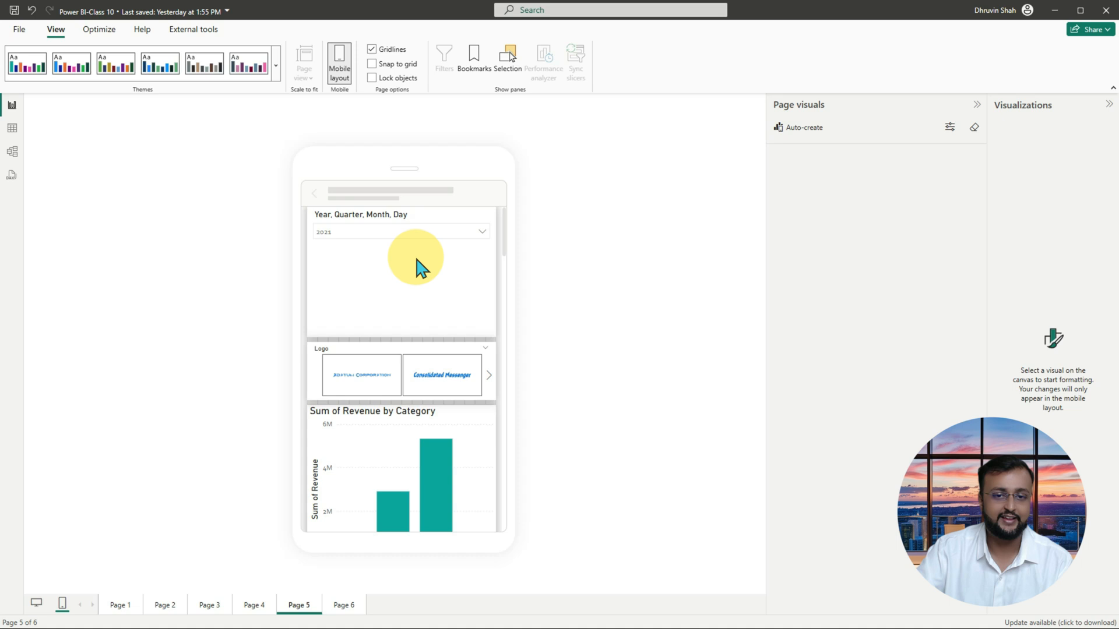
{"action": "mouse_move", "coordinate": [589, 229]}
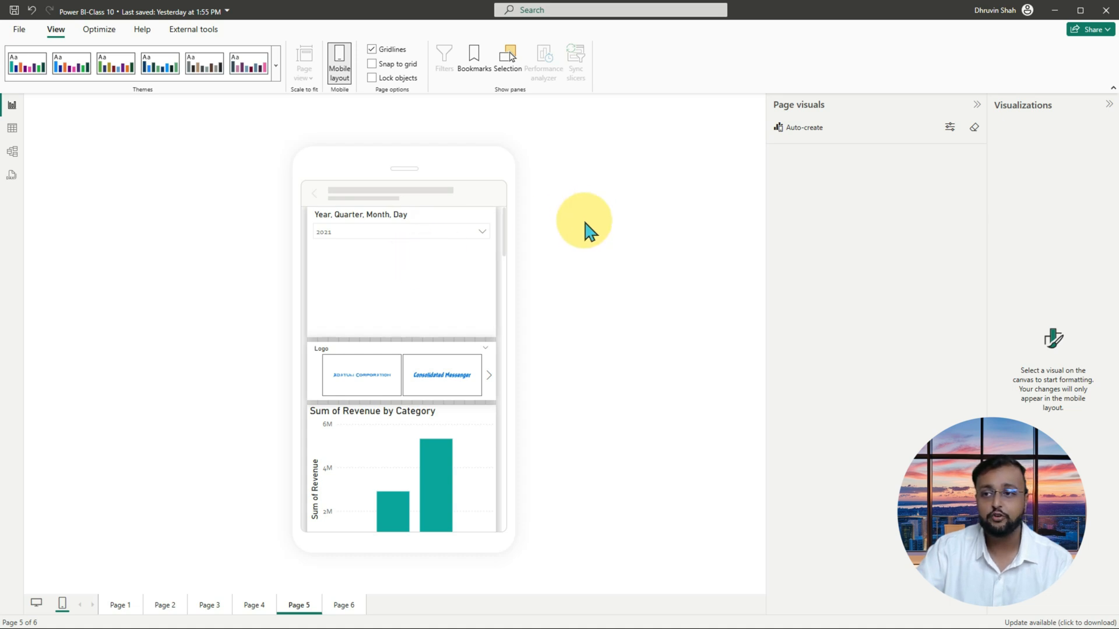
Step: Remove all visuals from page 5's mobile canvas and confirm
{"action": "left_click", "coordinate": [973, 127]}
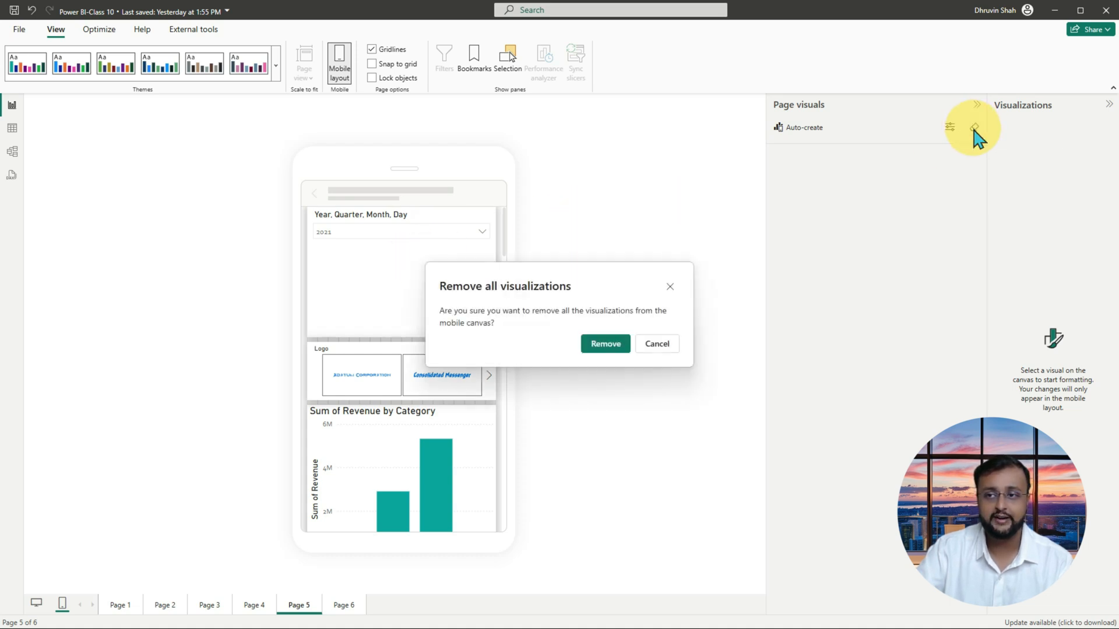
{"action": "left_click", "coordinate": [605, 344]}
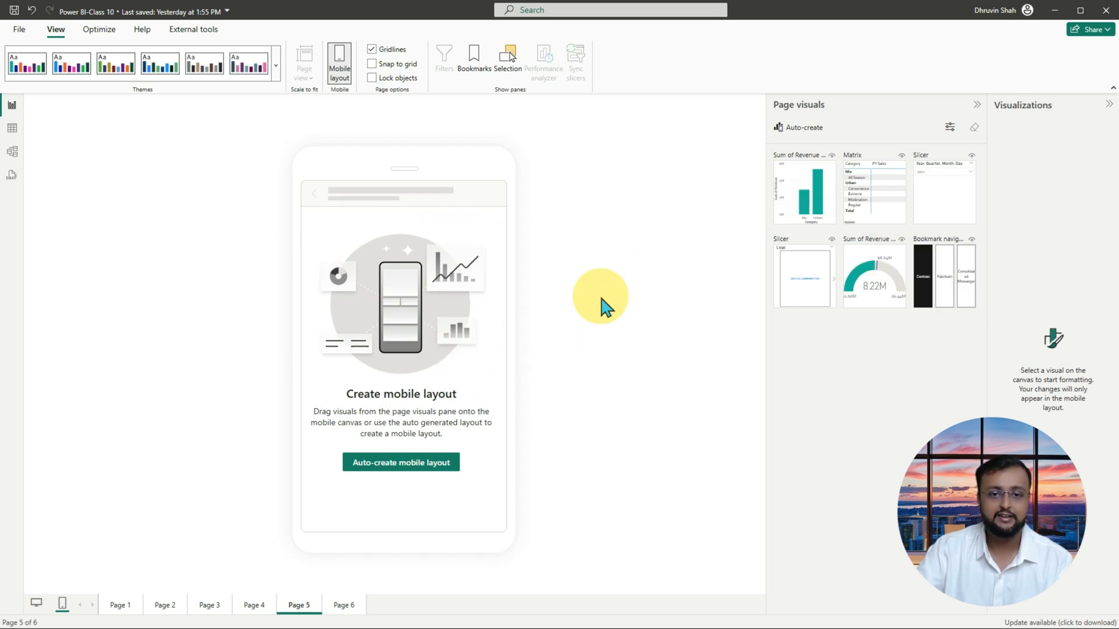
{"action": "mouse_move", "coordinate": [886, 437]}
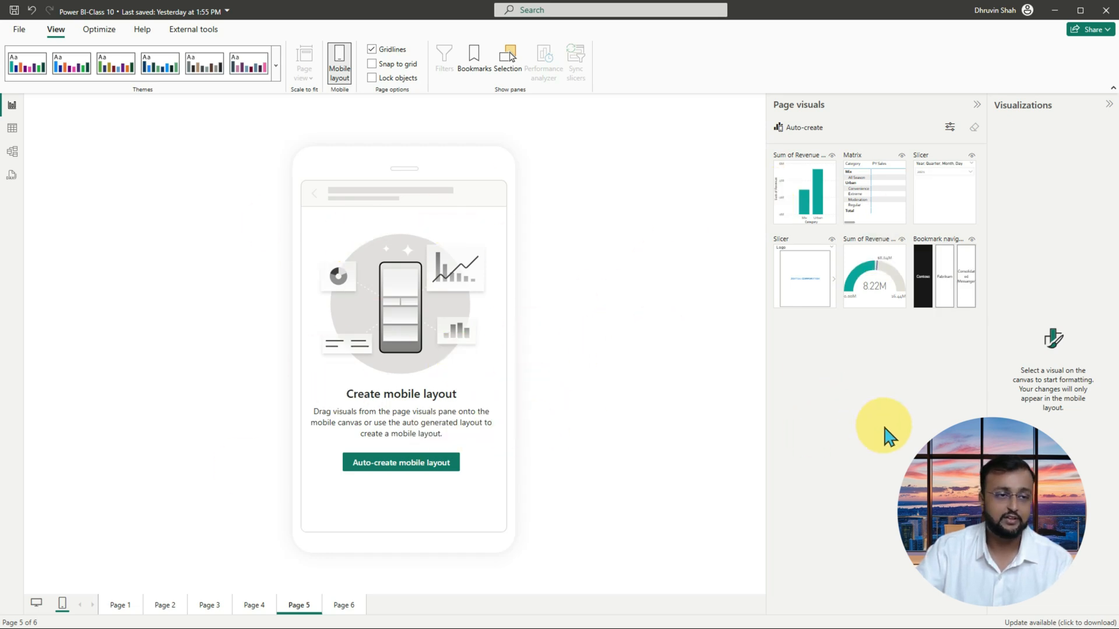
{"action": "mouse_move", "coordinate": [279, 220]}
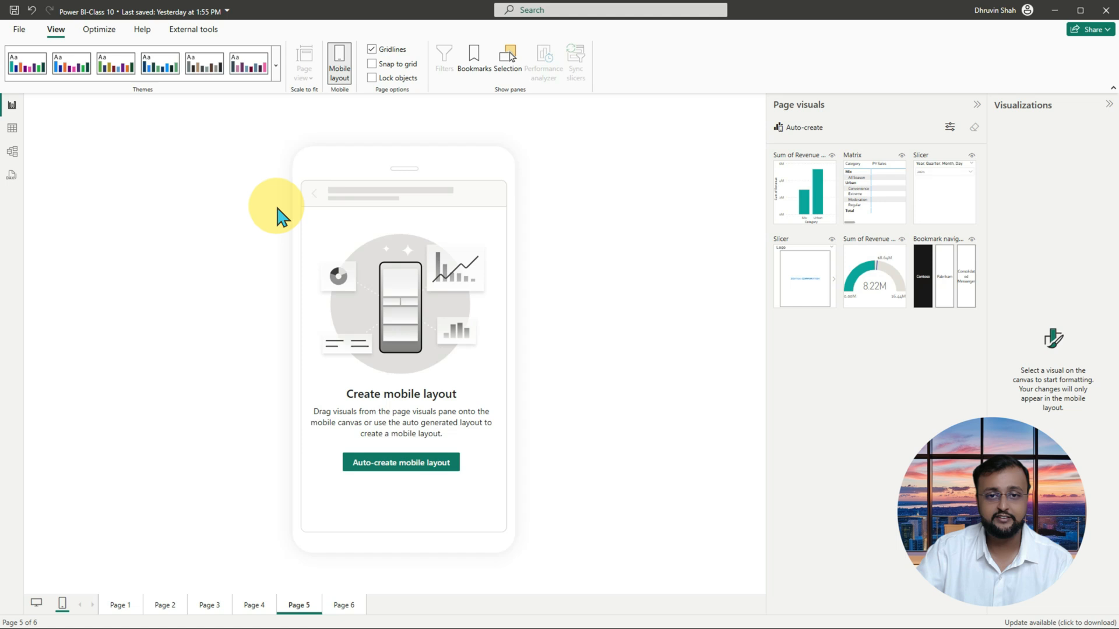
{"action": "mouse_move", "coordinate": [345, 286]}
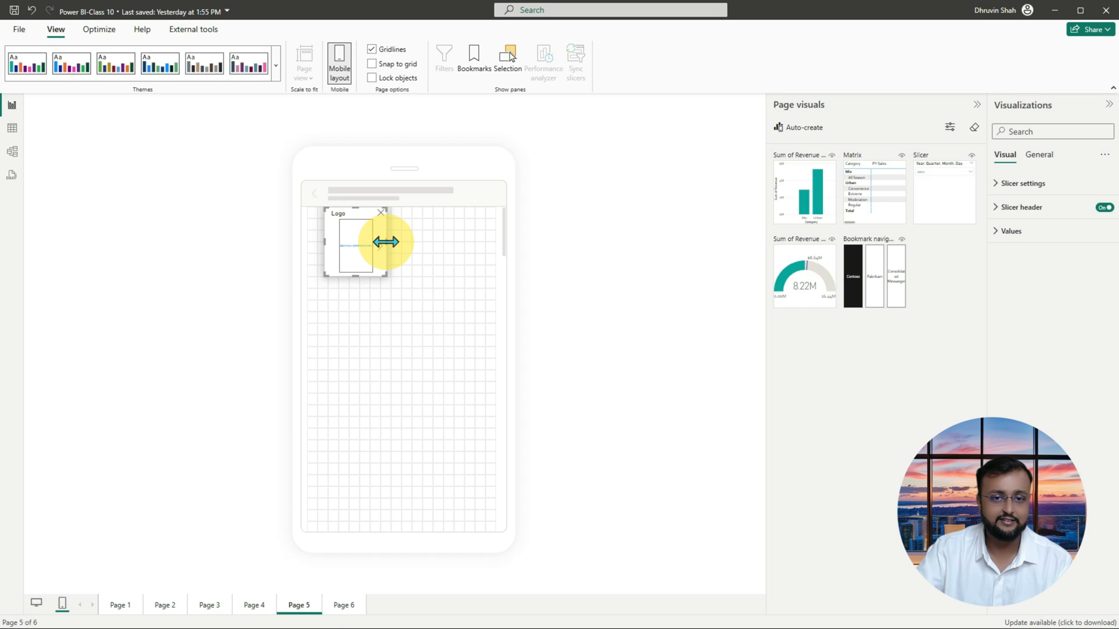
Step: Stretch the Logo slicer to full phone width and adjust its height above the date slicer
{"action": "left_click_drag", "start_coordinate": [391, 241], "coordinate": [489, 245]}
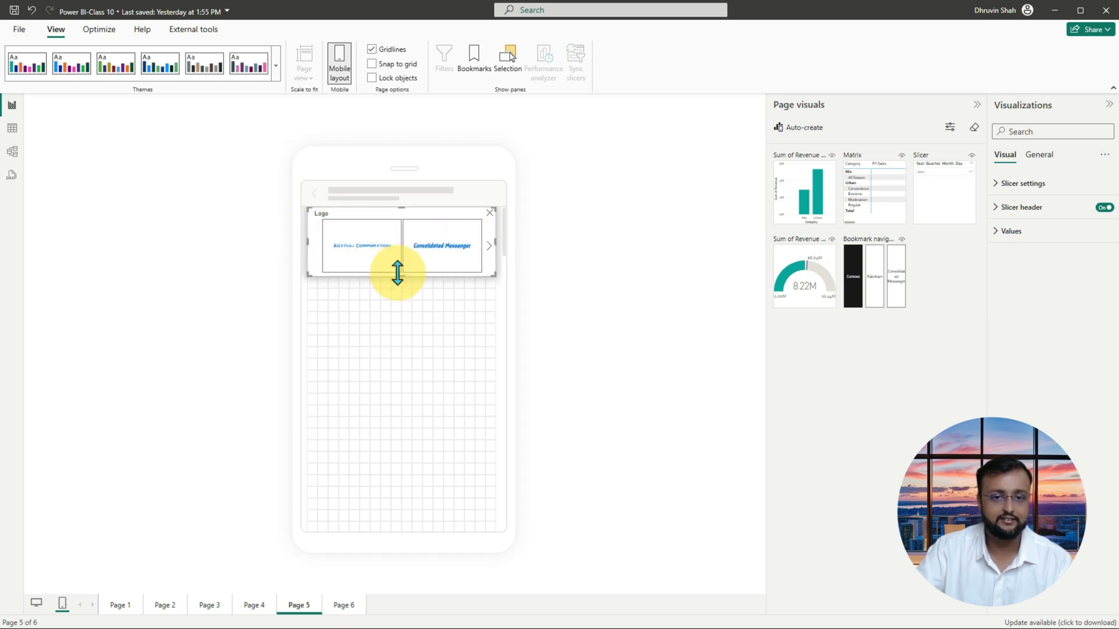
{"action": "left_click_drag", "start_coordinate": [397, 273], "coordinate": [403, 248]}
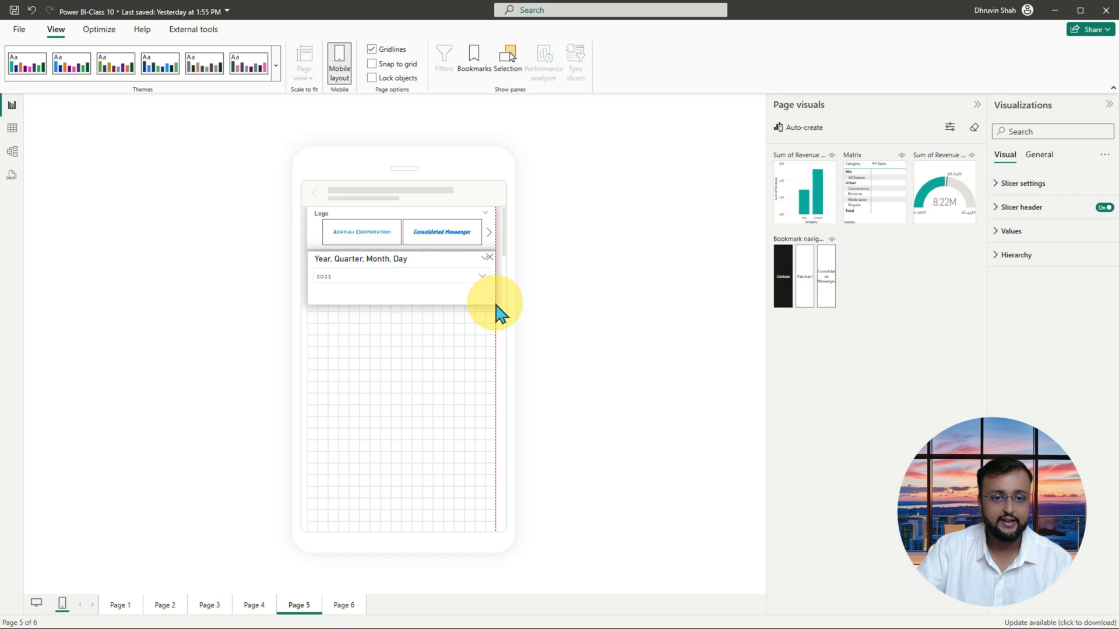
{"action": "mouse_move", "coordinate": [502, 298]}
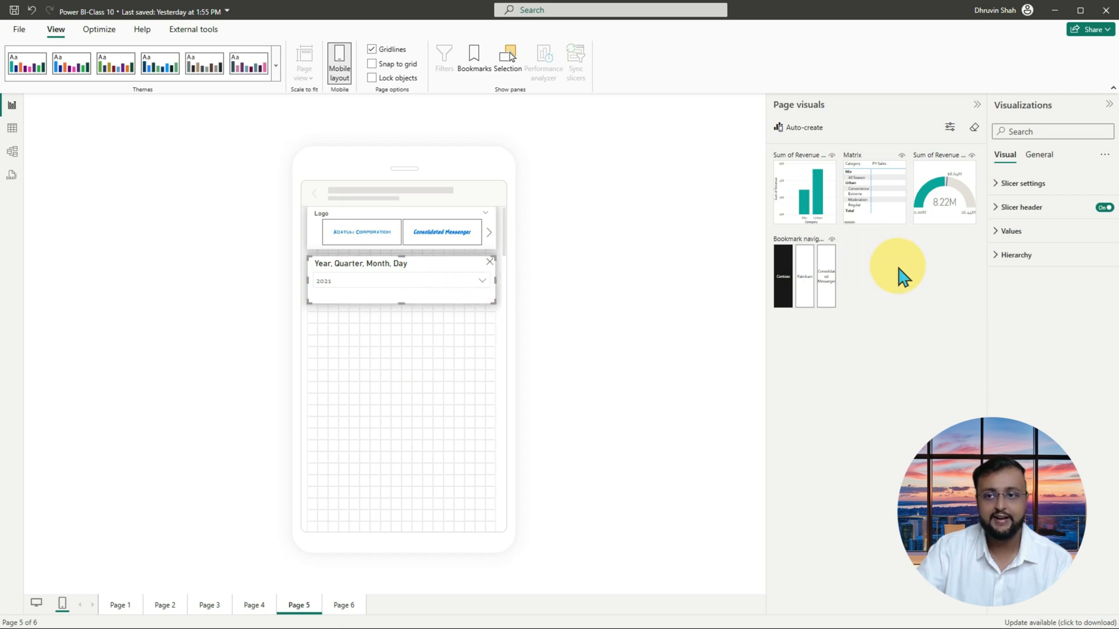
Step: Place the Sum of Revenue by Category chart and revenue gauge beneath the slicers
{"action": "left_click_drag", "start_coordinate": [803, 191], "coordinate": [338, 366]}
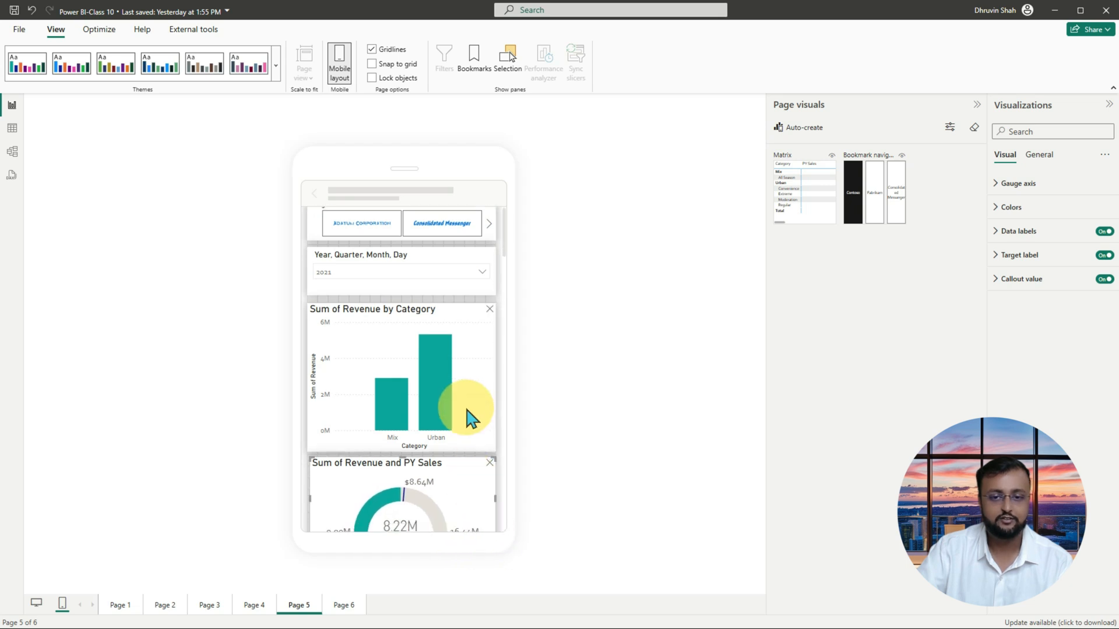
{"action": "scroll", "scroll_direction": "down", "scroll_amount": 3}
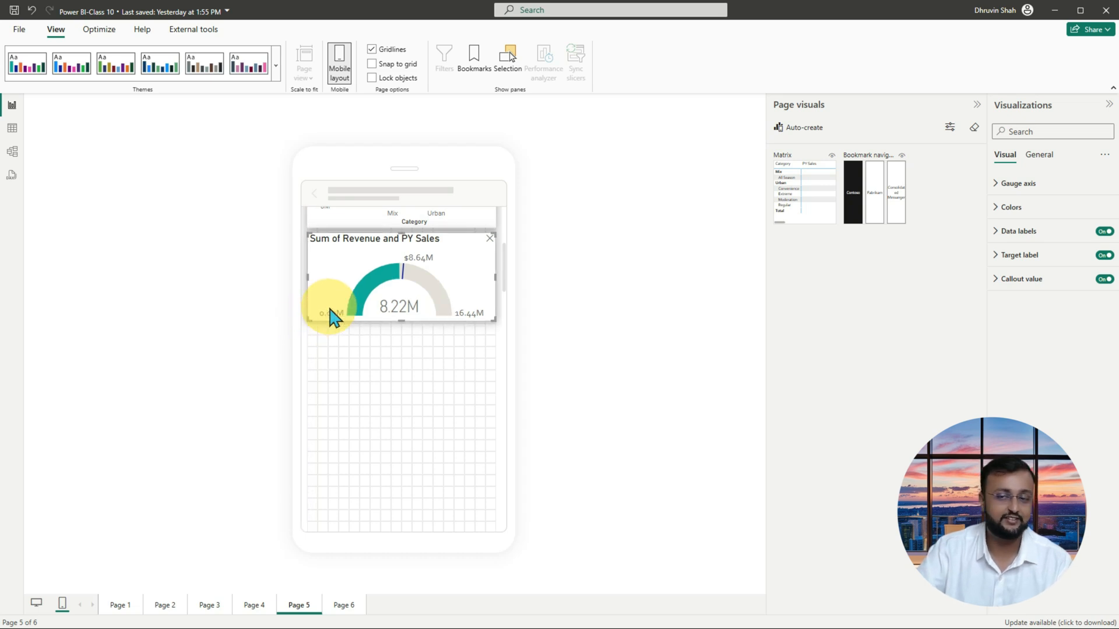
{"action": "mouse_move", "coordinate": [799, 187]}
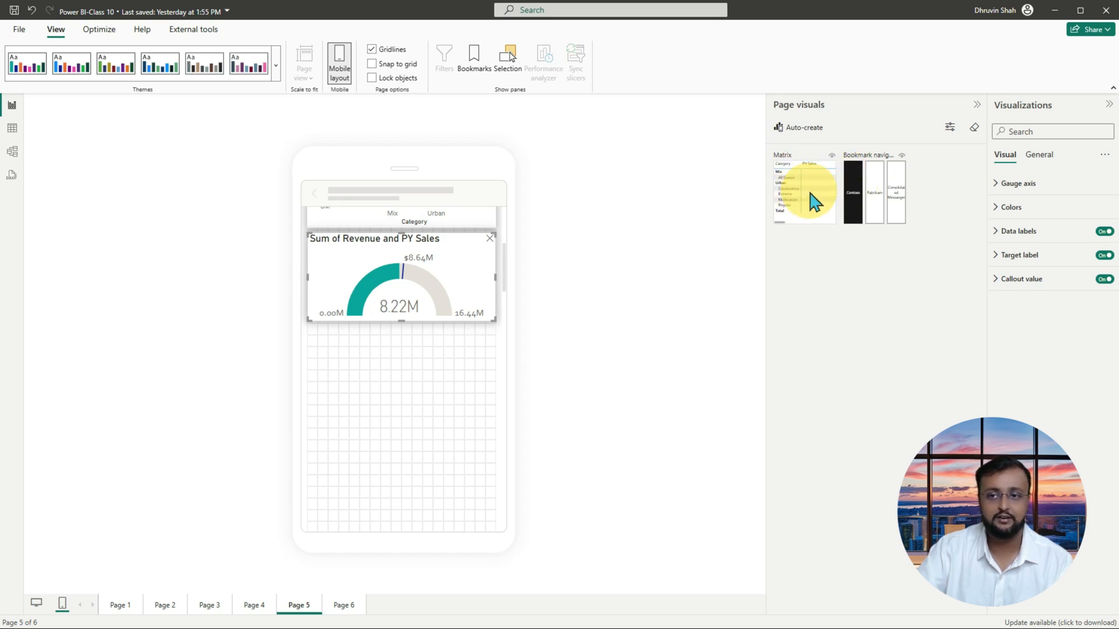
Step: Place the revenue matrix below the gauge and select it
{"action": "left_click_drag", "start_coordinate": [804, 189], "coordinate": [334, 364]}
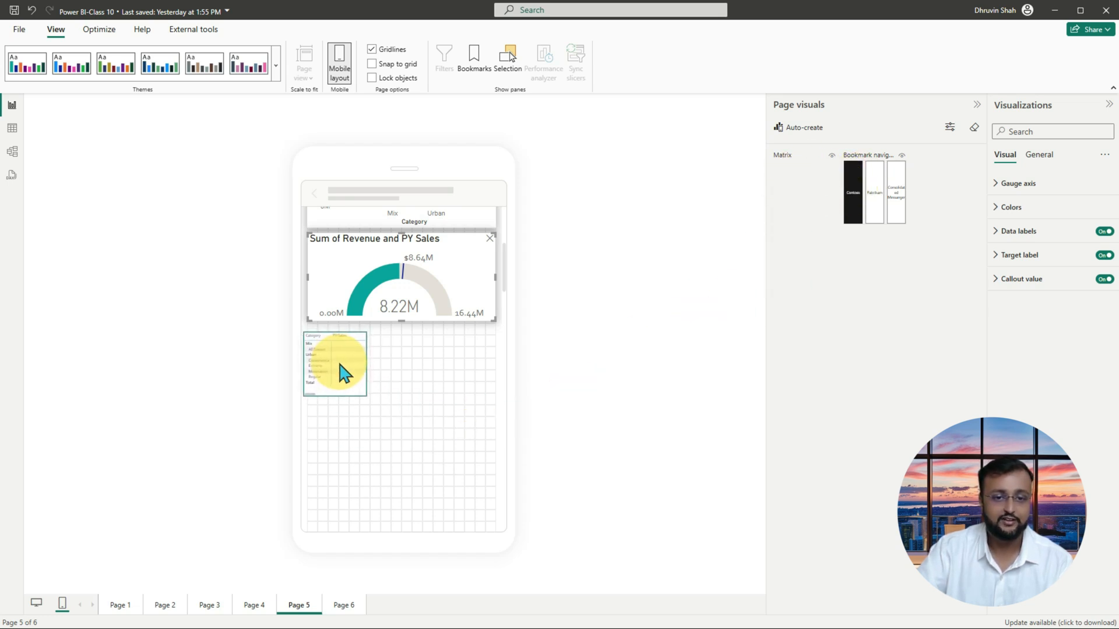
{"action": "left_click", "coordinate": [334, 369]}
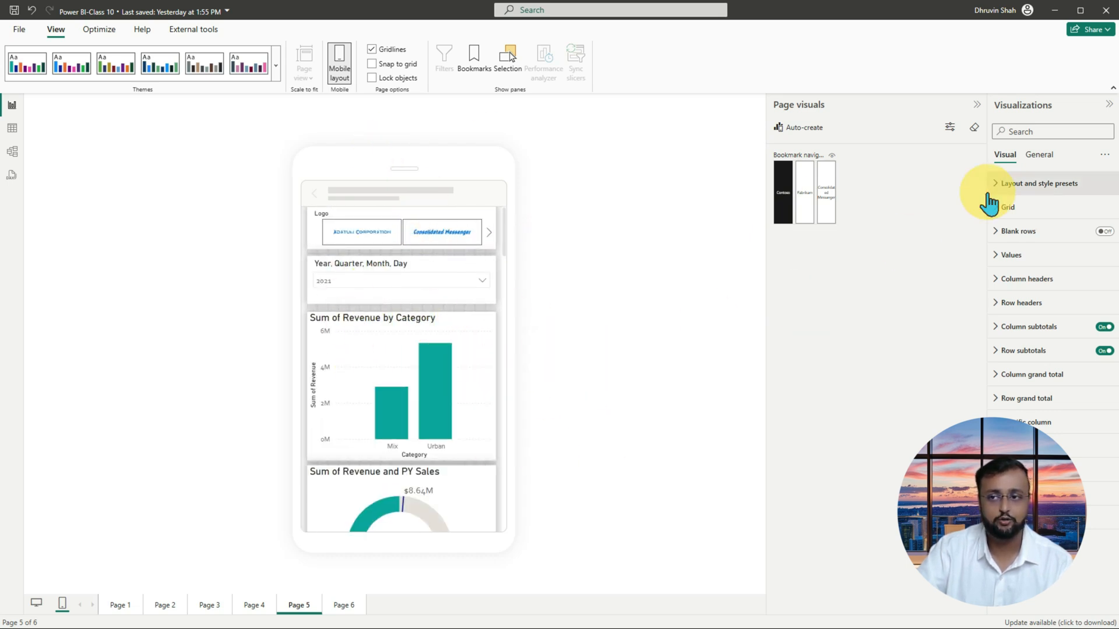
Step: Filter page 5's visual list by visibility (all, visible, hidden)
{"action": "left_click", "coordinate": [948, 127]}
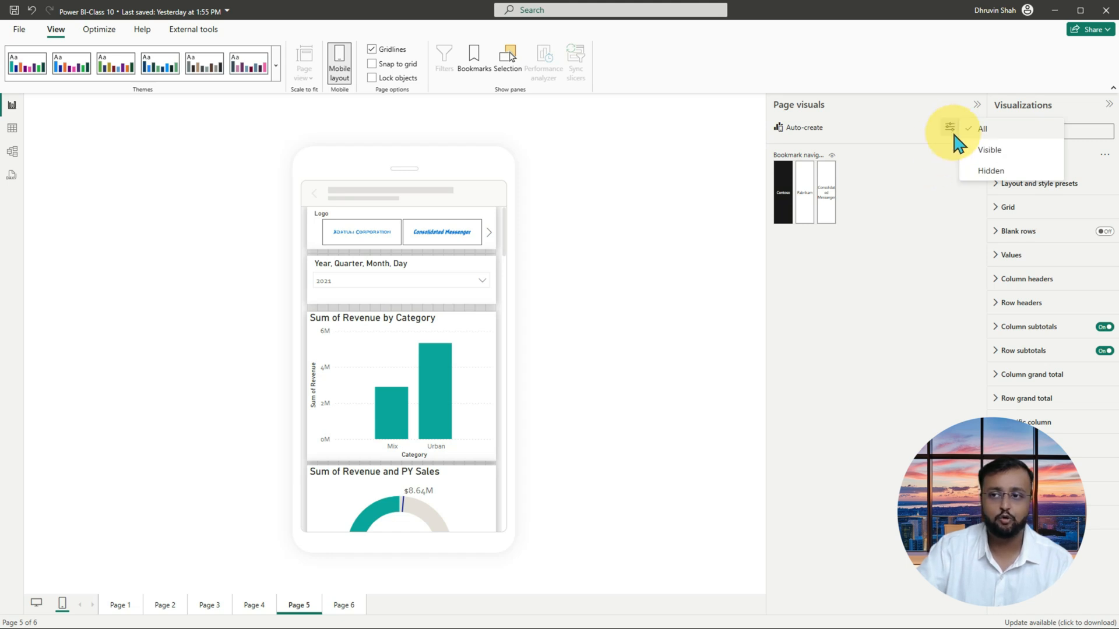
{"action": "mouse_move", "coordinate": [828, 169]}
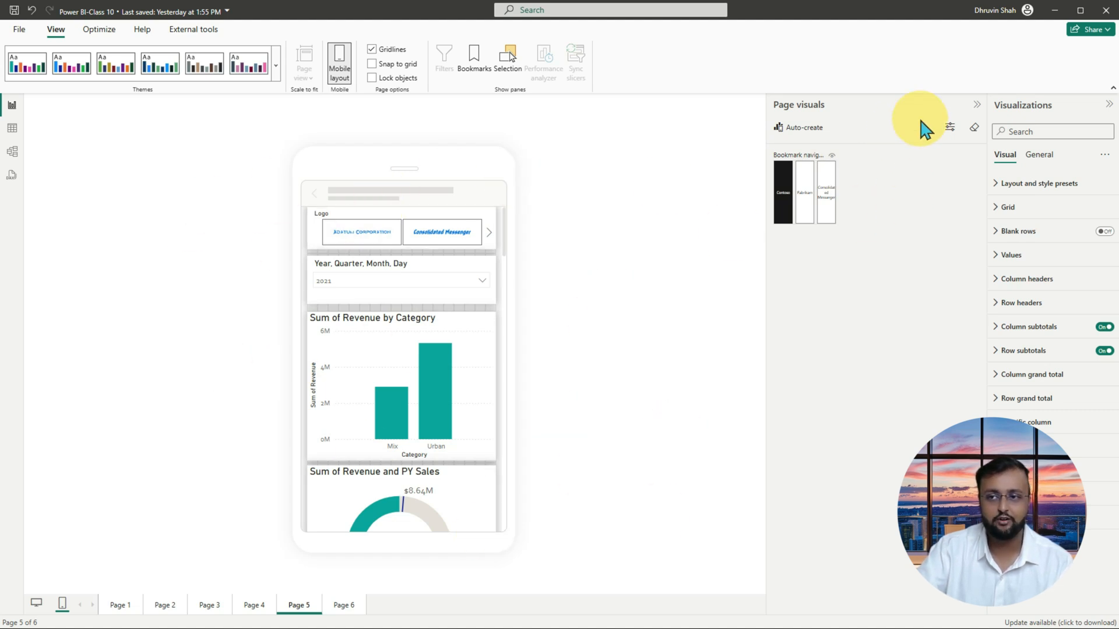
{"action": "mouse_move", "coordinate": [882, 188]}
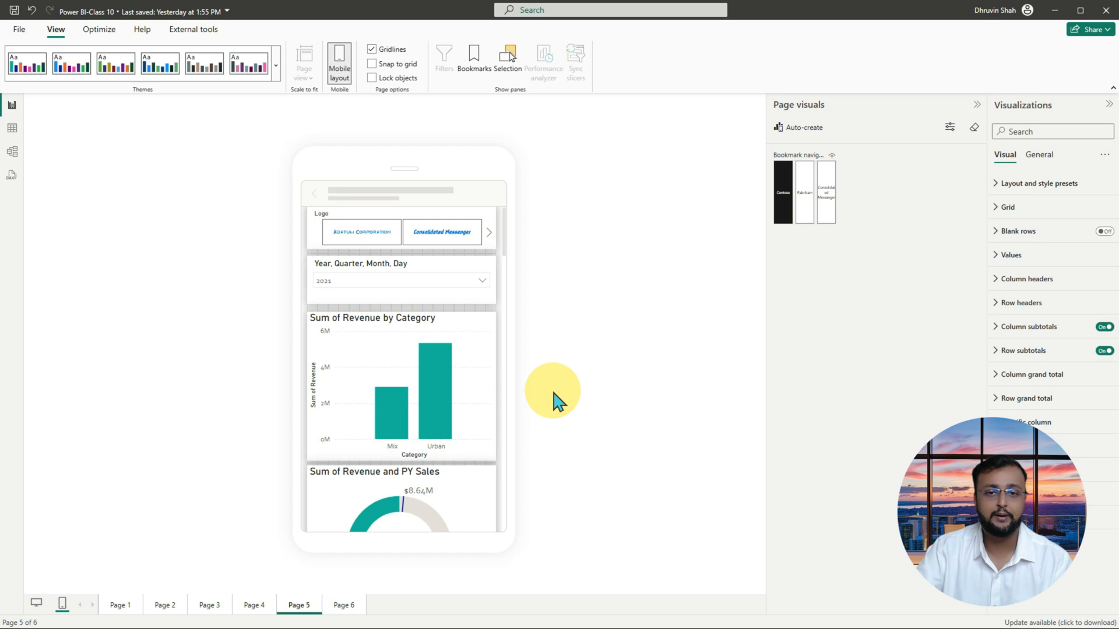
{"action": "mouse_move", "coordinate": [477, 226]}
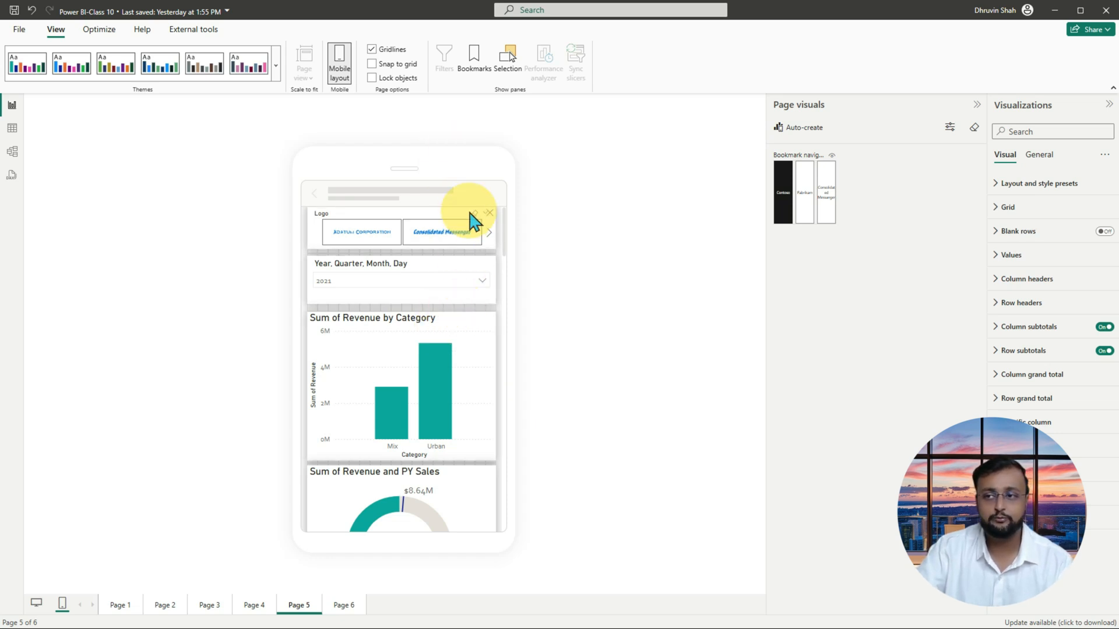
{"action": "mouse_move", "coordinate": [354, 335]}
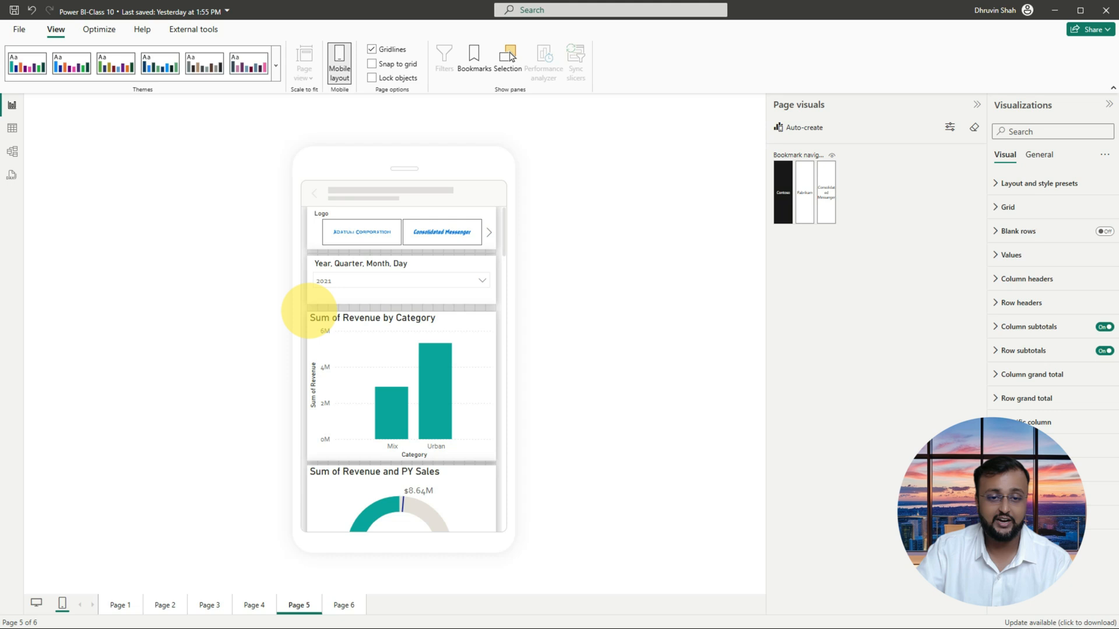
Step: Make the Sum of Revenue by Category chart title bold as a mobile-only change
{"action": "left_click", "coordinate": [368, 342]}
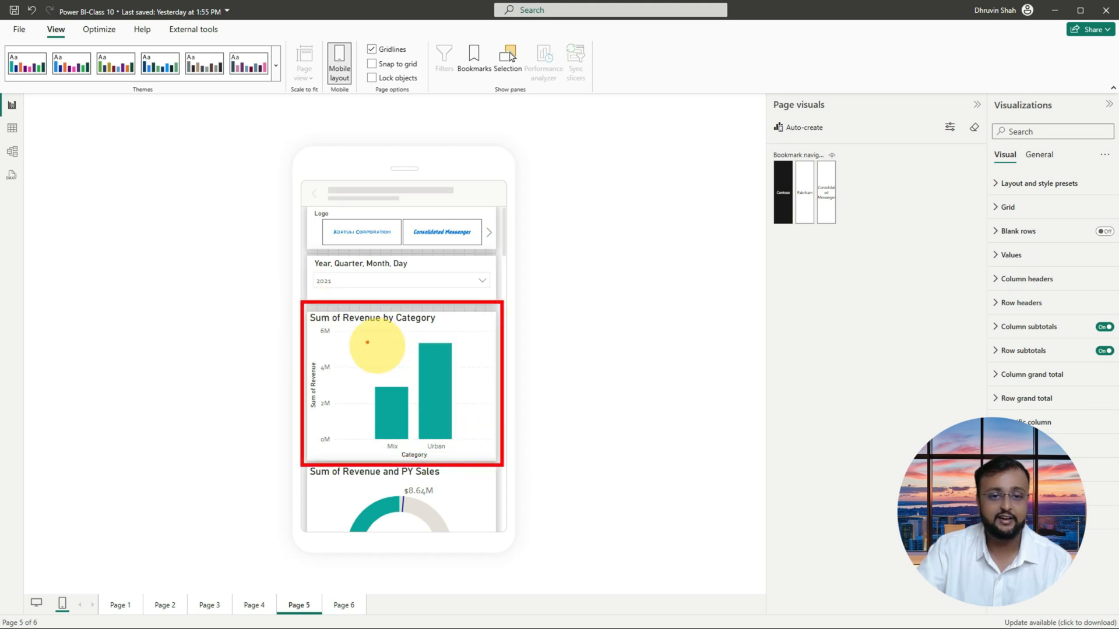
{"action": "left_click_drag", "start_coordinate": [339, 330], "coordinate": [414, 330]}
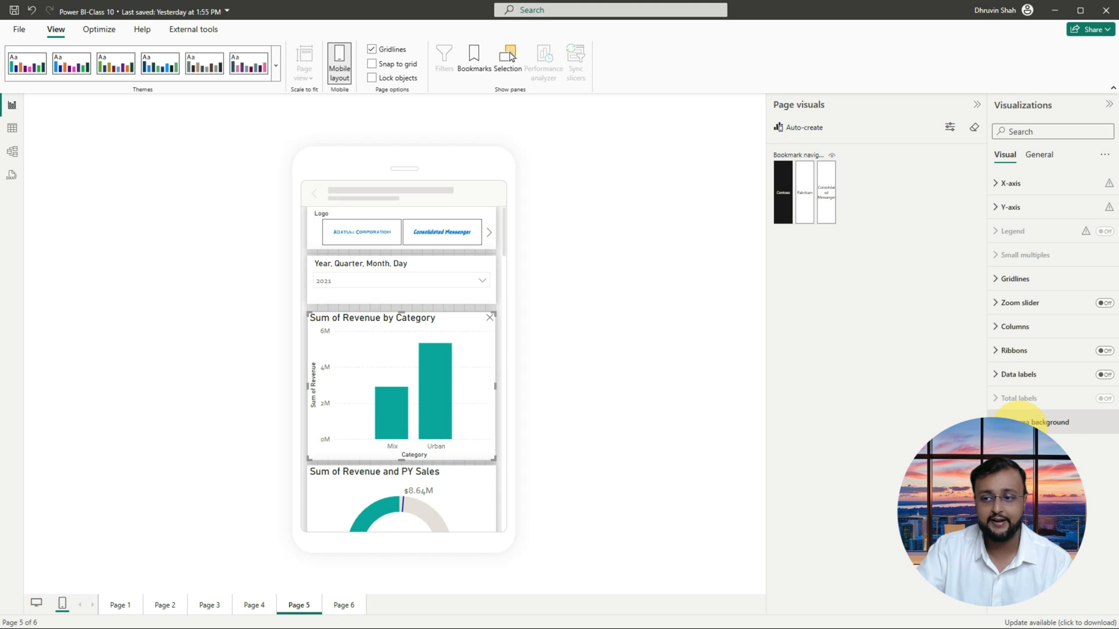
{"action": "left_click", "coordinate": [1002, 183]}
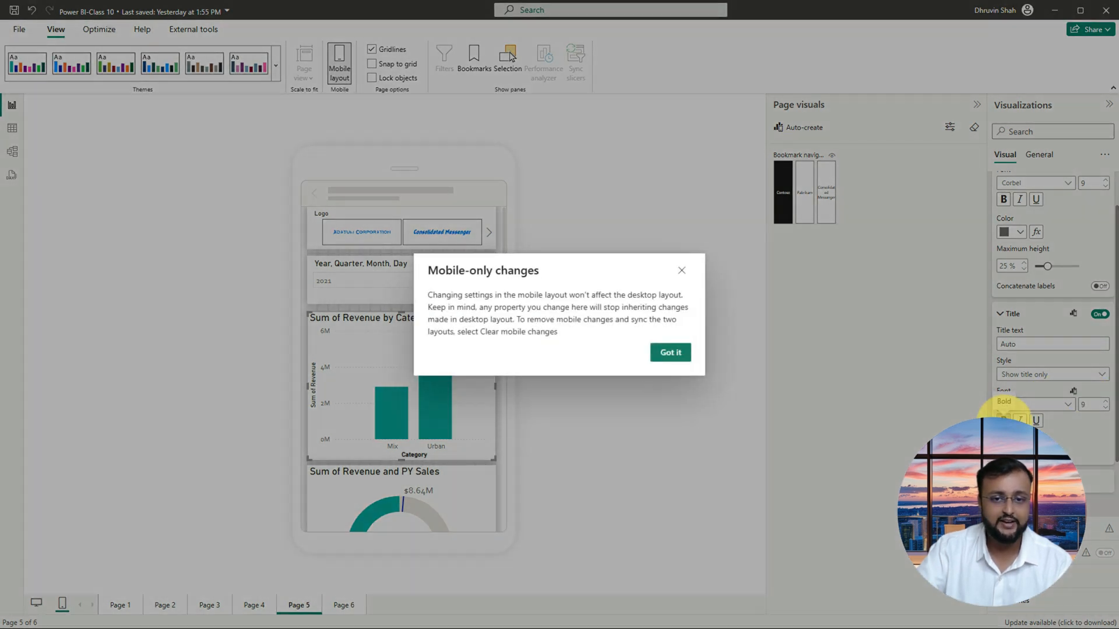
{"action": "left_click", "coordinate": [670, 352]}
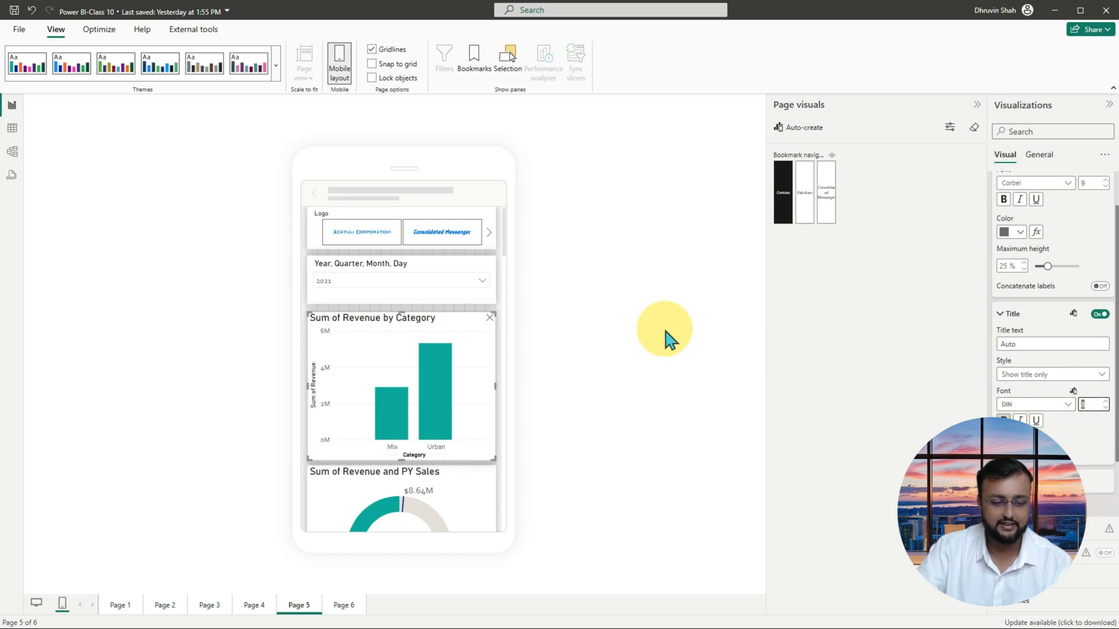
{"action": "left_click", "coordinate": [401, 391]}
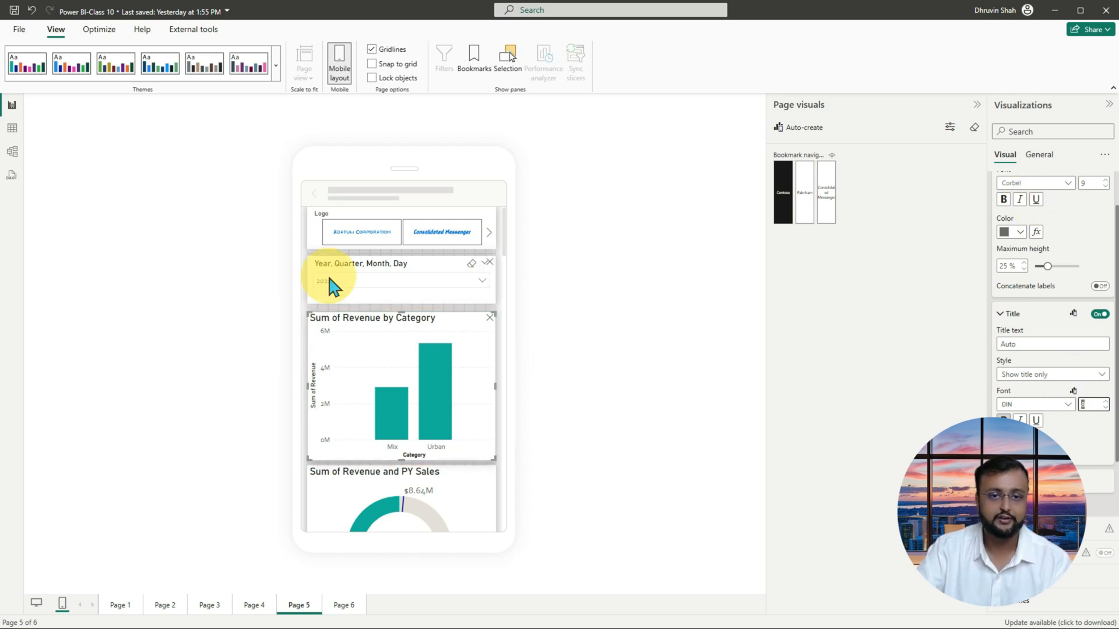
Step: Set the mobile Logo slicer's style to Dropdown and keep the date slicer as a dropdown
{"action": "left_click", "coordinate": [392, 228]}
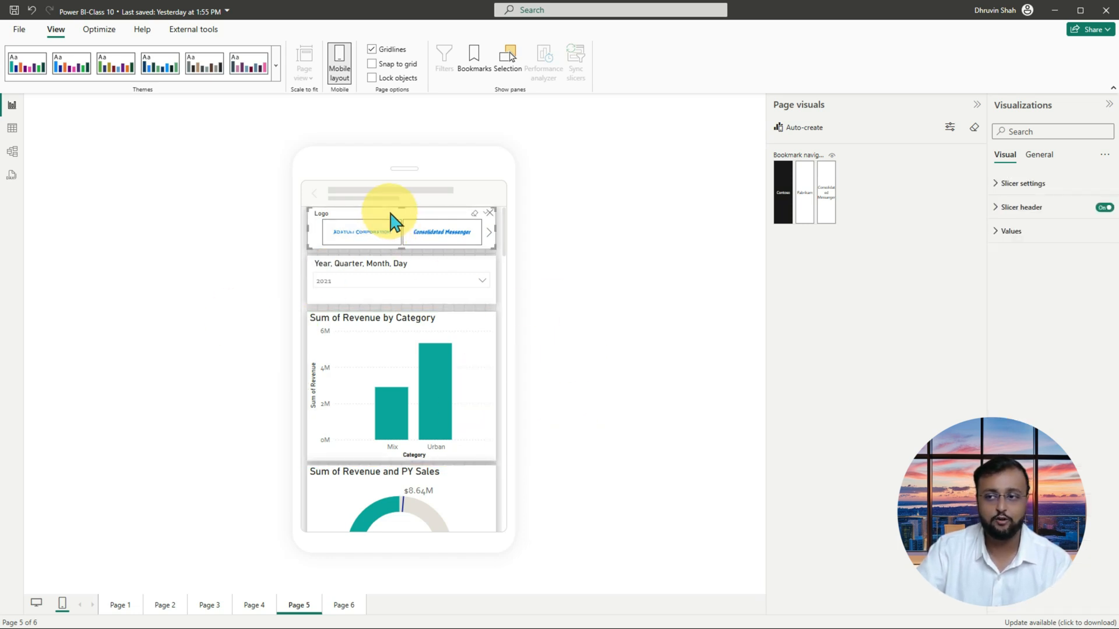
{"action": "left_click", "coordinate": [1020, 183]}
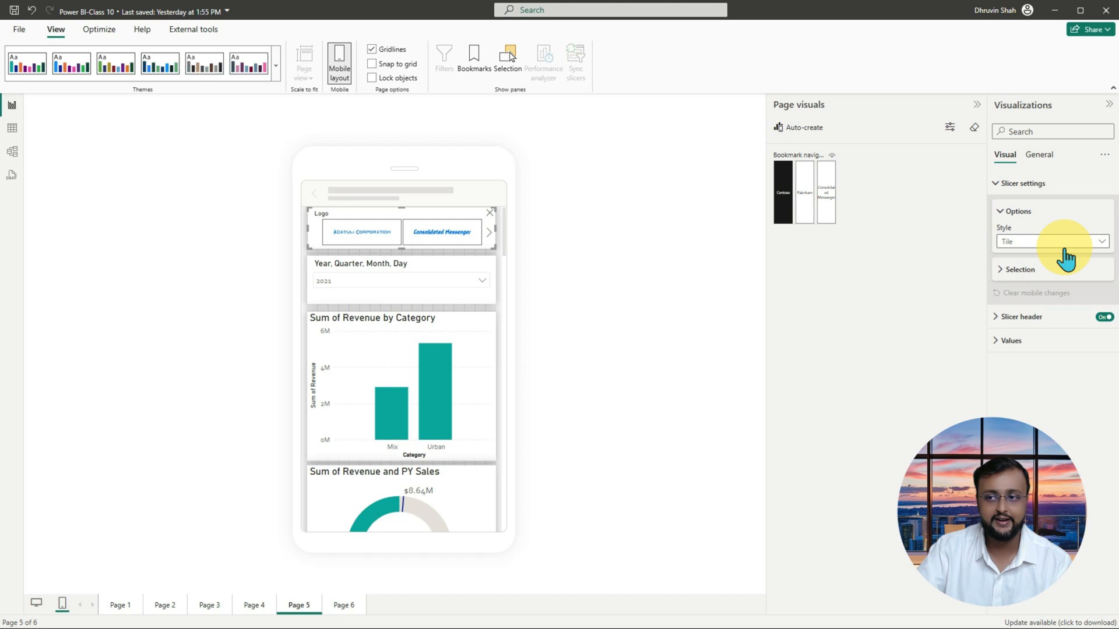
{"action": "left_click", "coordinate": [1052, 242]}
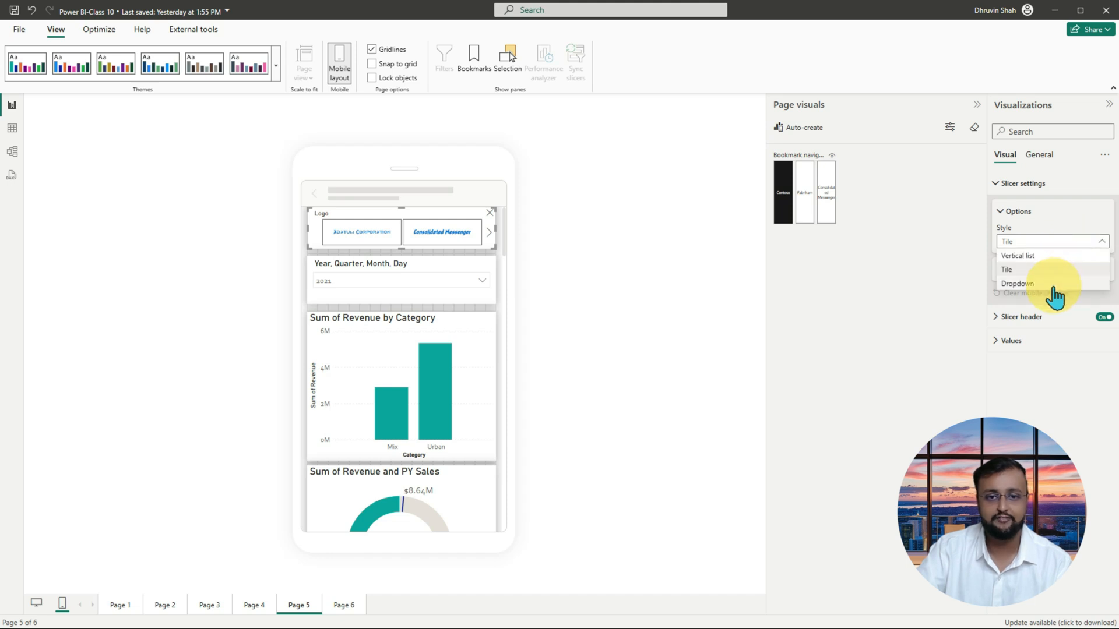
{"action": "left_click", "coordinate": [1017, 283]}
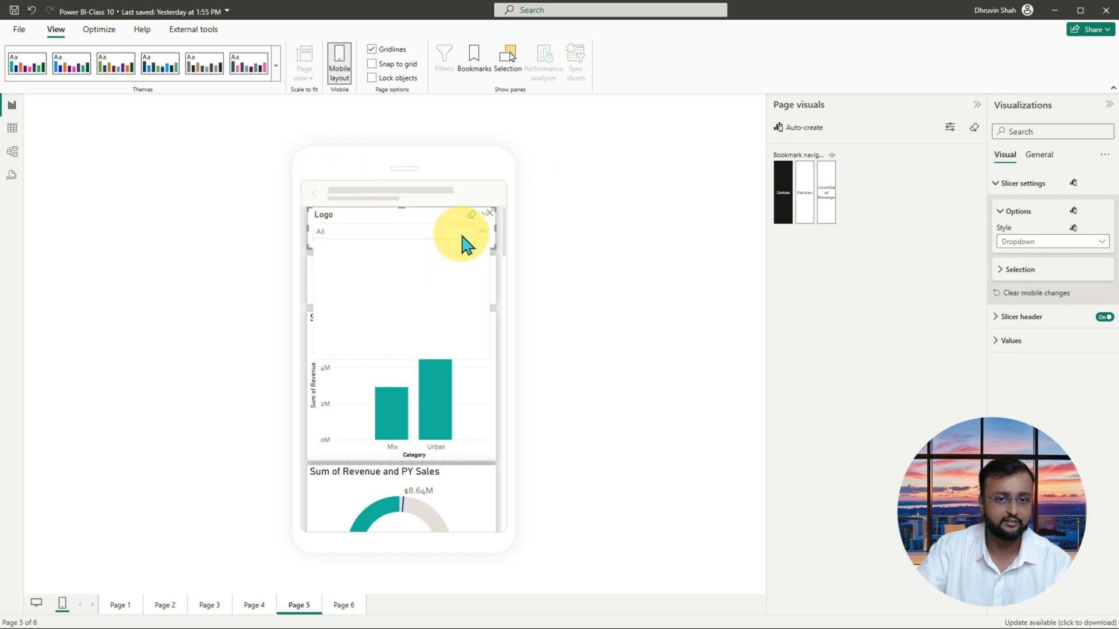
{"action": "left_click", "coordinate": [482, 231]}
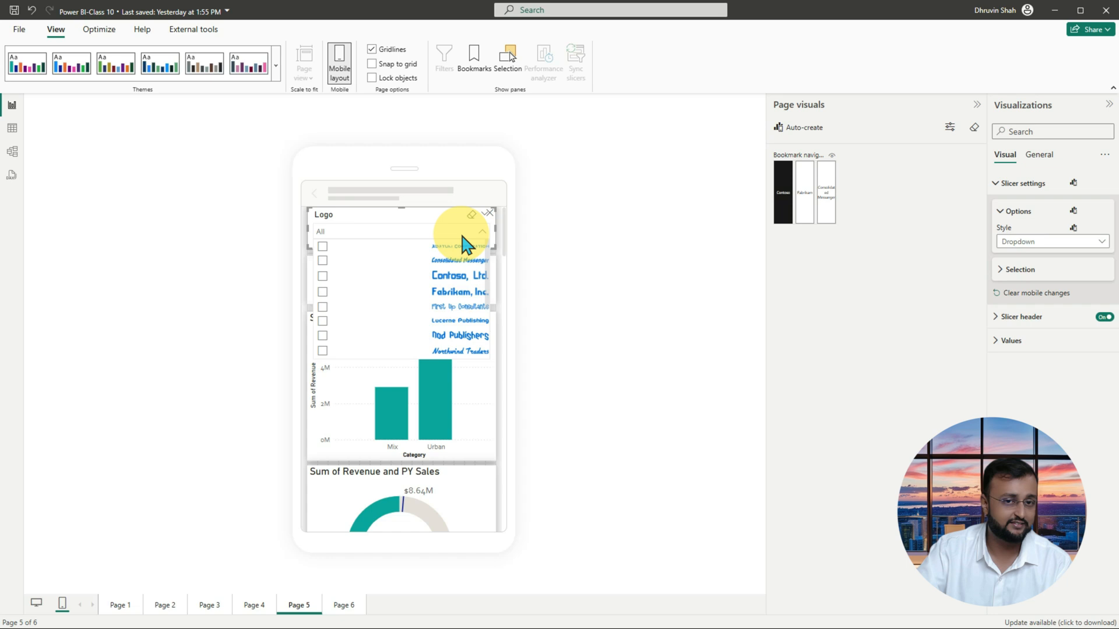
{"action": "mouse_move", "coordinate": [437, 243]}
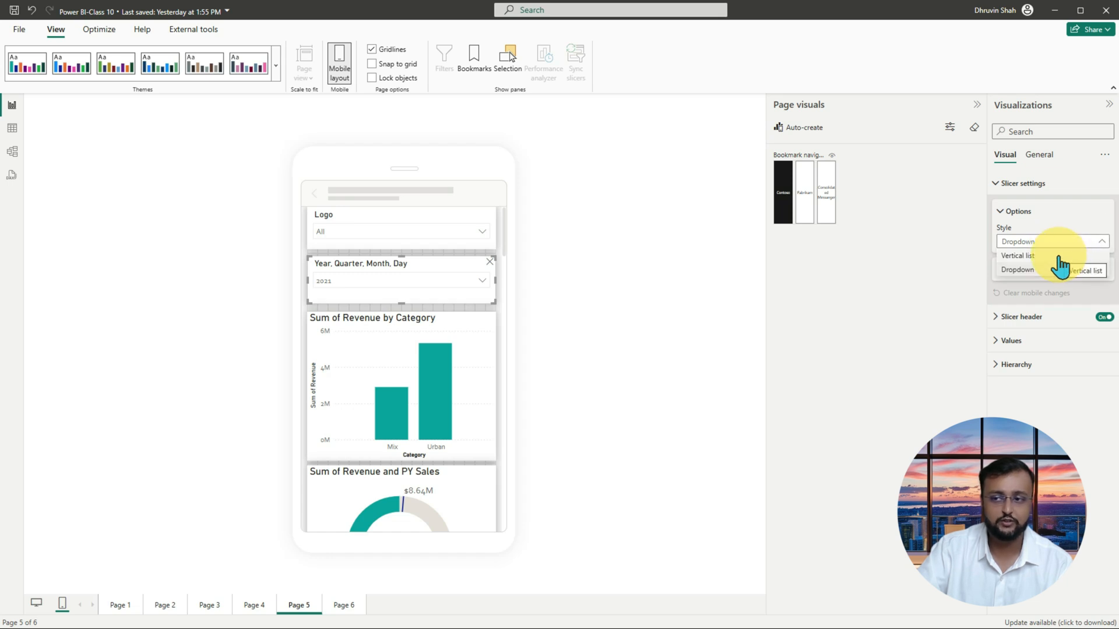
{"action": "left_click", "coordinate": [1013, 255]}
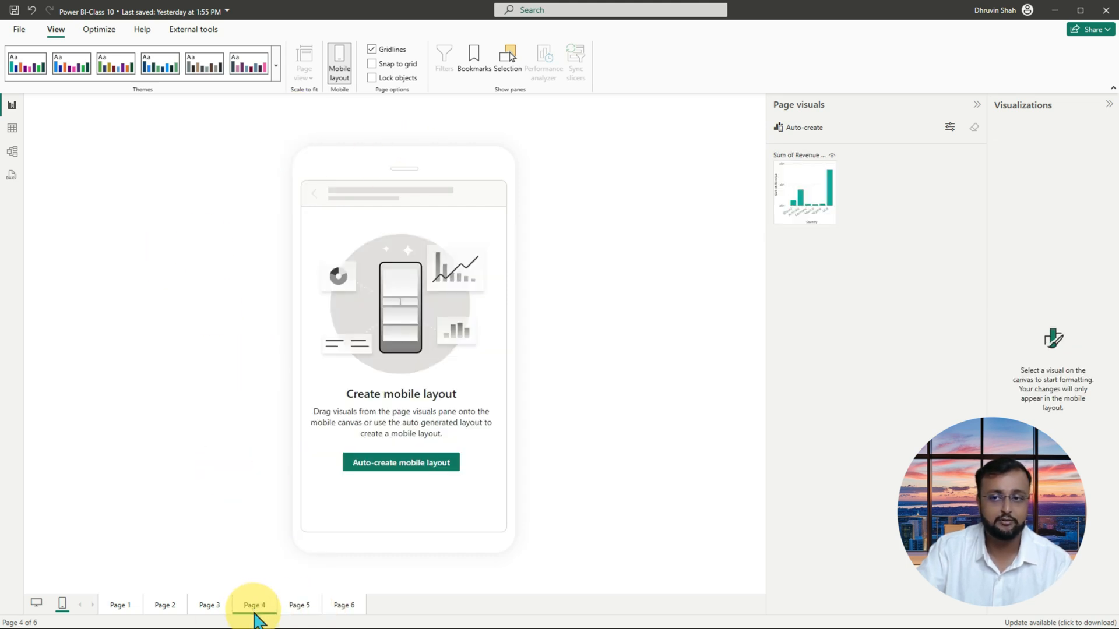
Step: Add a full-width Sum of Revenue by Country chart to page 4's phone layout, then return to page 5's desktop view
{"action": "left_click_drag", "start_coordinate": [804, 189], "coordinate": [350, 293]}
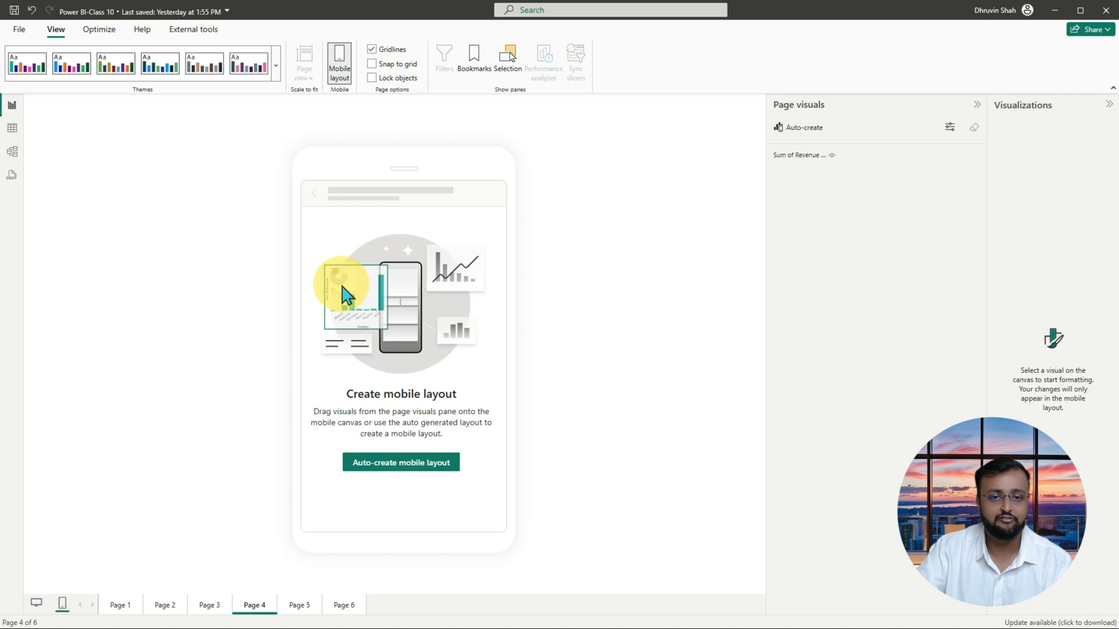
{"action": "left_click_drag", "start_coordinate": [796, 155], "coordinate": [363, 264]}
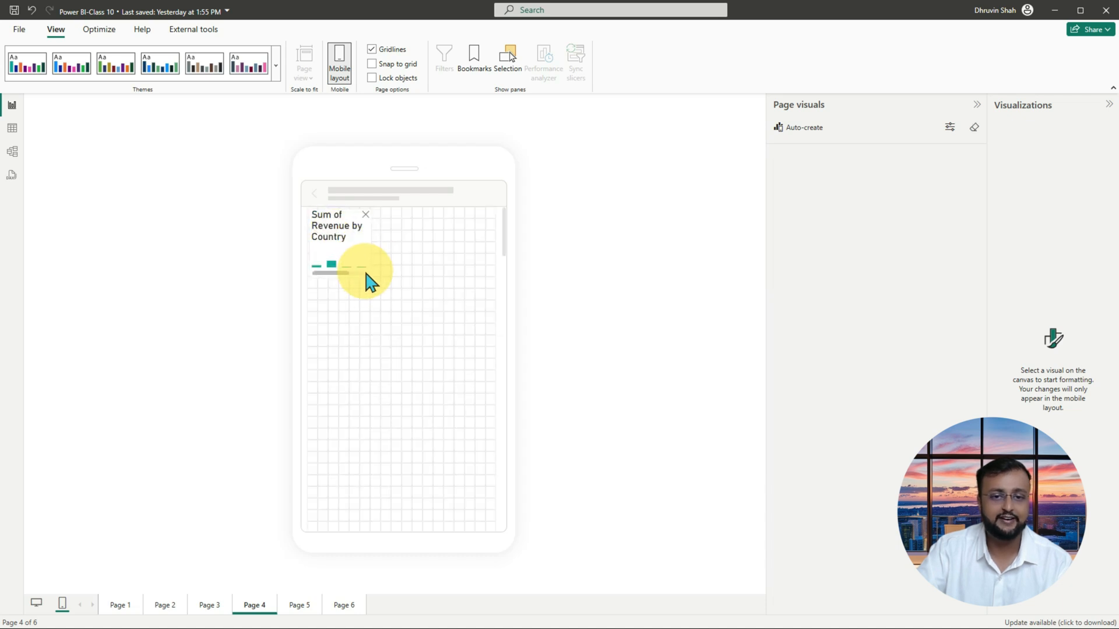
{"action": "left_click", "coordinate": [367, 273]}
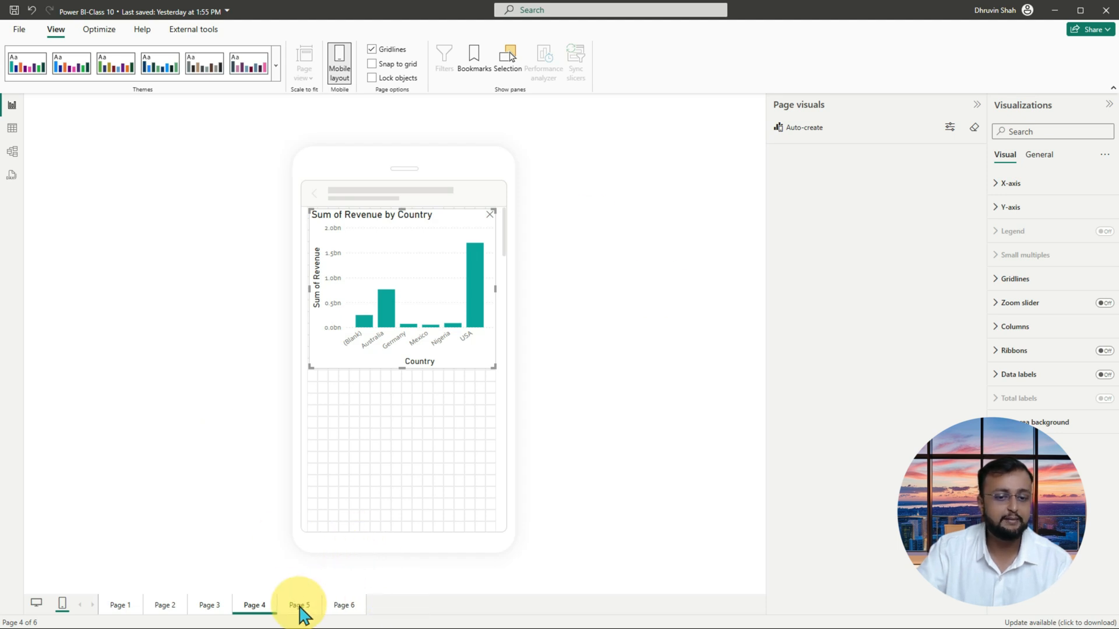
{"action": "left_click", "coordinate": [298, 605]}
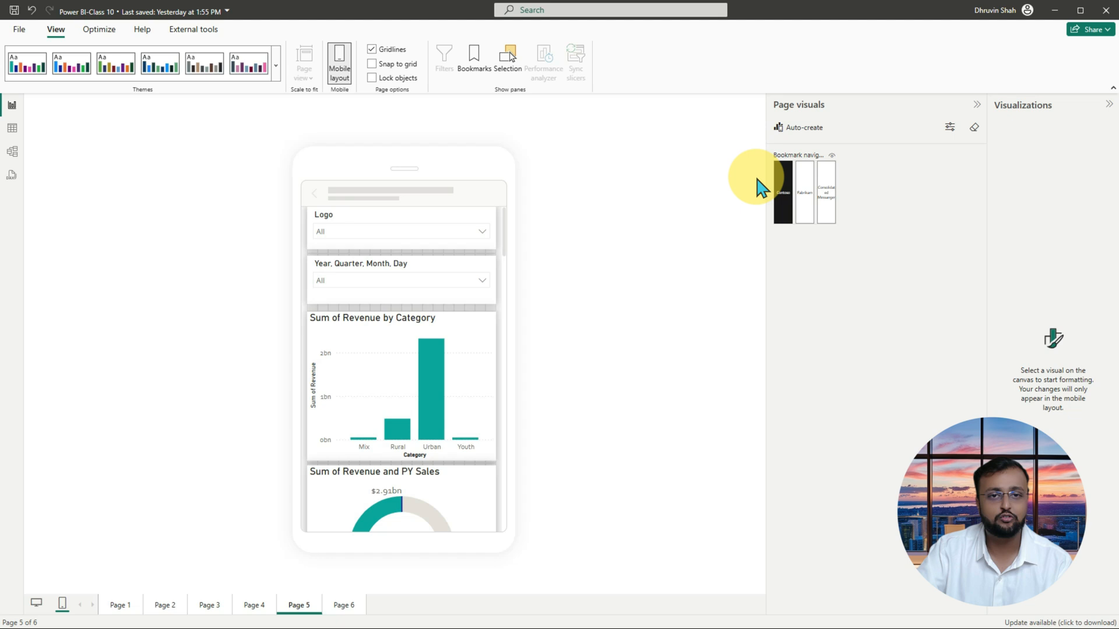
{"action": "left_click", "coordinate": [337, 60]}
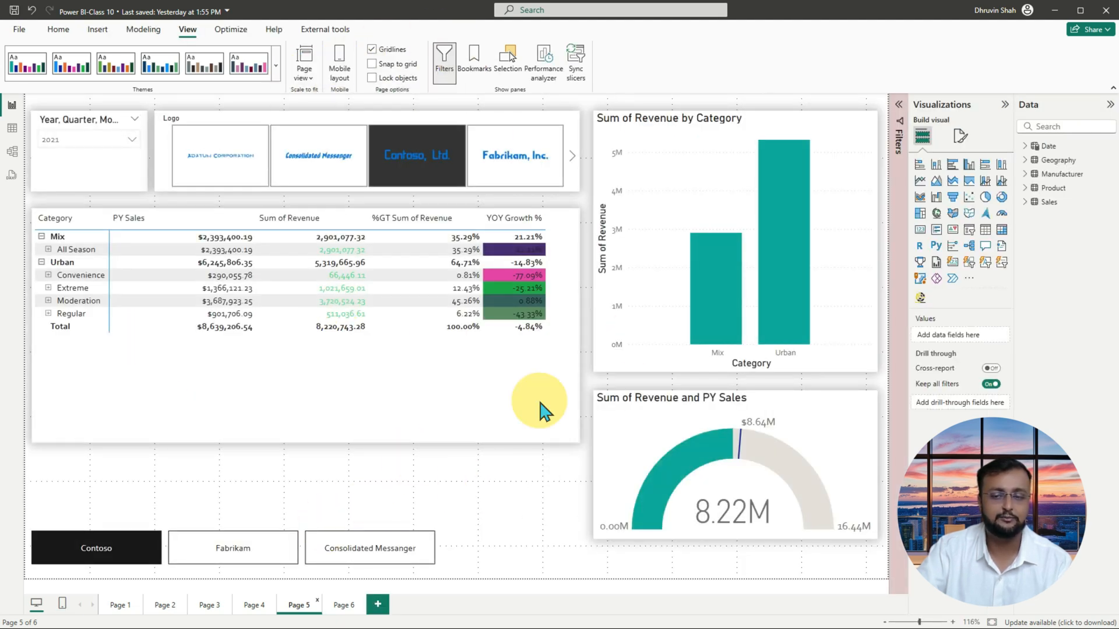
{"action": "mouse_move", "coordinate": [642, 396]}
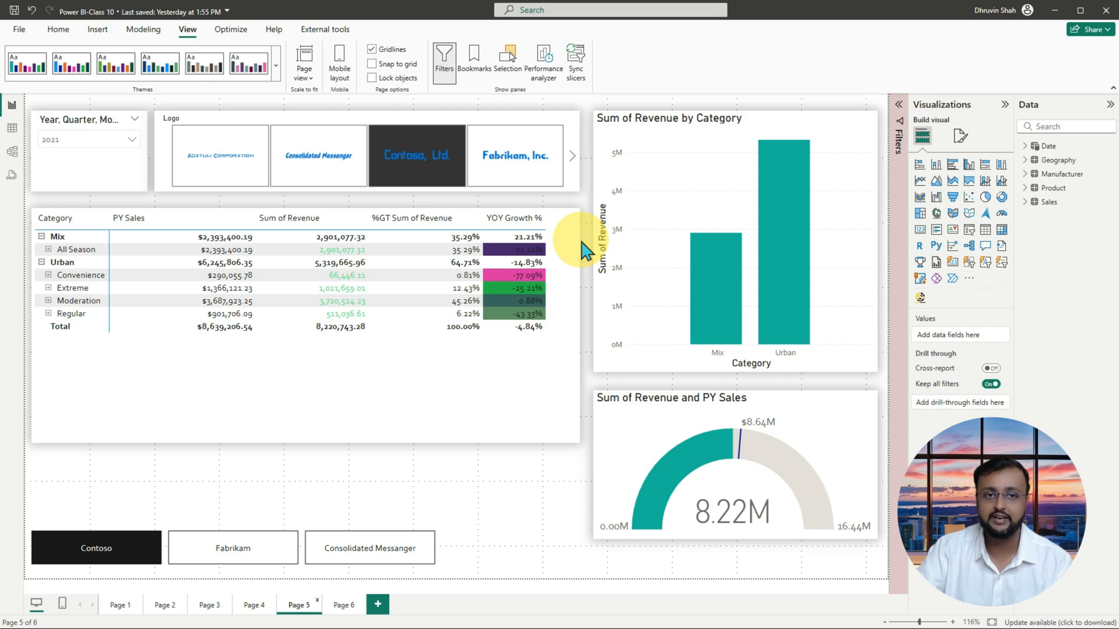
{"action": "mouse_move", "coordinate": [331, 58]}
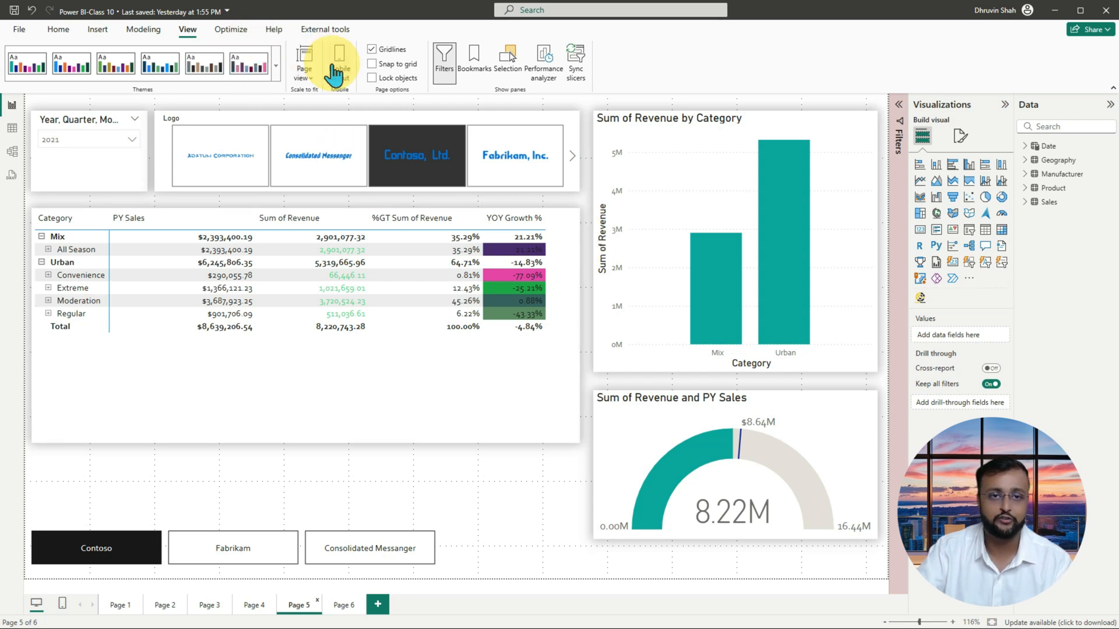
{"action": "left_click", "coordinate": [332, 56]}
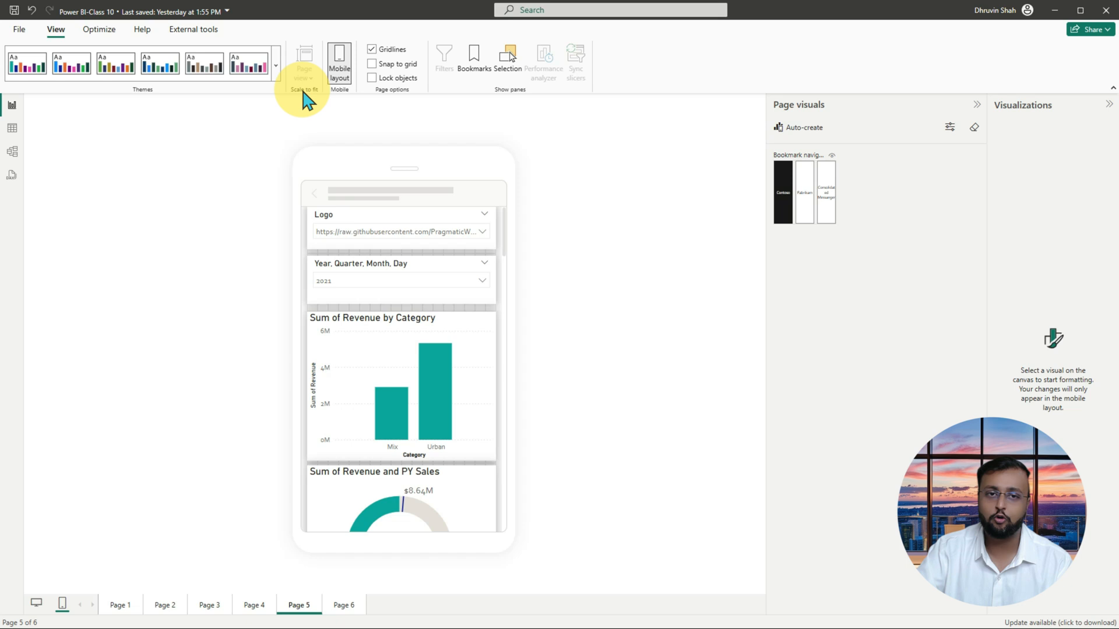